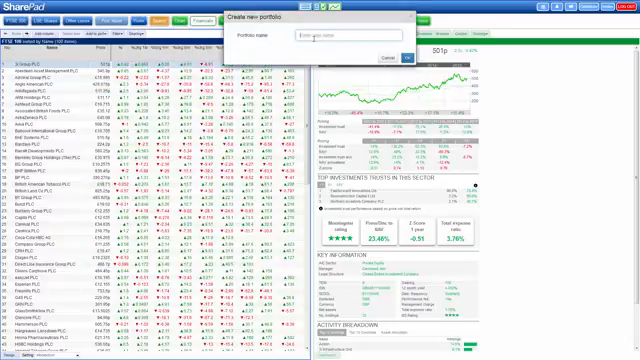
{"action": "type", "text": "My"}
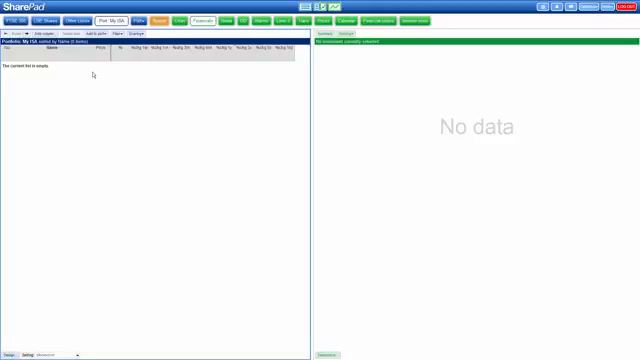
{"action": "mouse_move", "coordinate": [93, 75]}
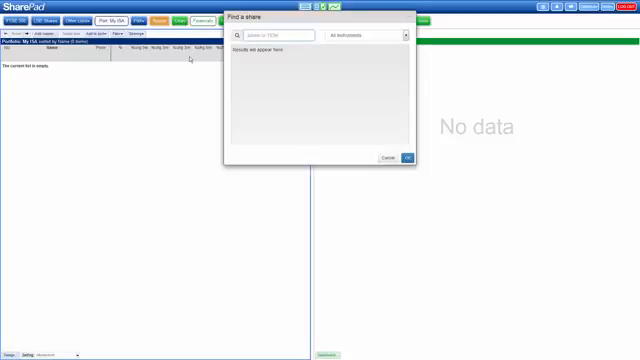
{"action": "type", "text": "ga"}
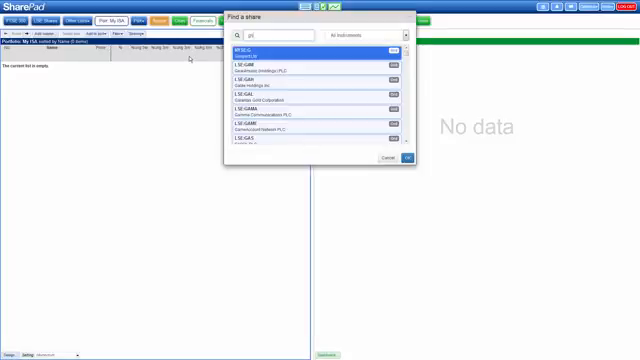
{"action": "type", "text": "gsk"}
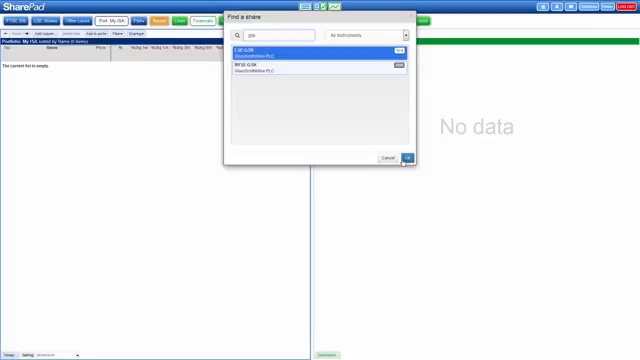